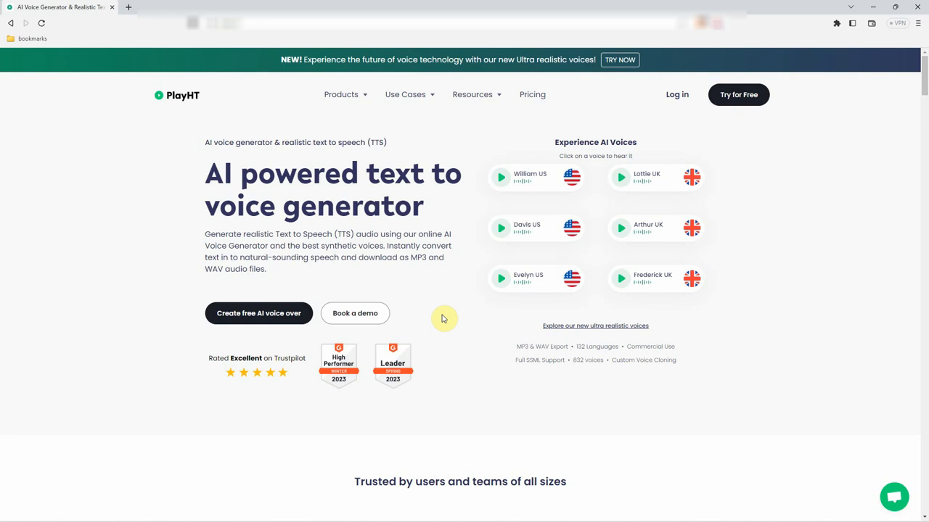
{"action": "mouse_move", "coordinate": [500, 178]}
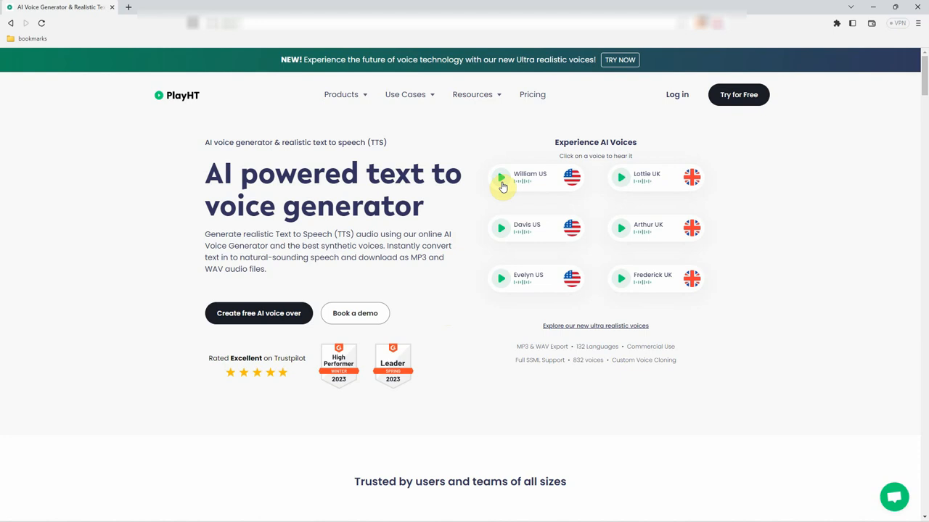
Listen to the William, Davis and Evelyn US voice samples
{"action": "left_click", "coordinate": [501, 177]}
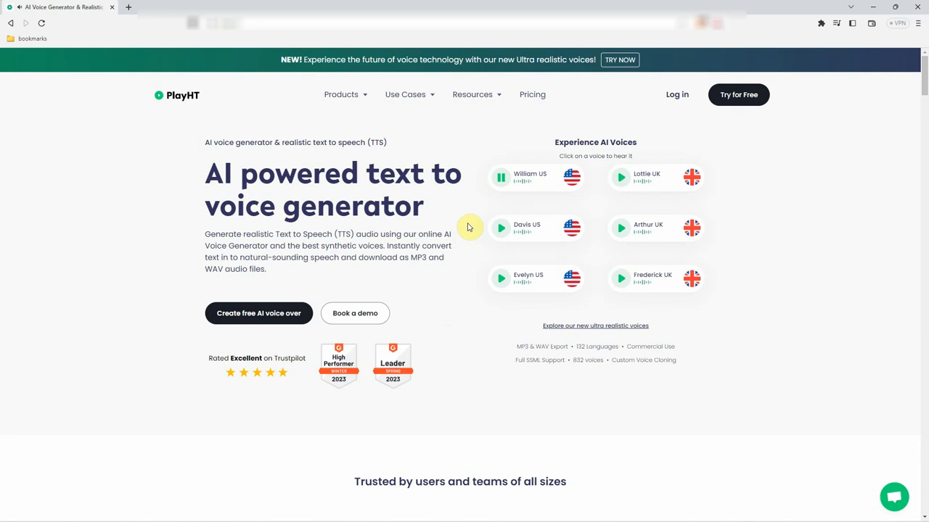
{"action": "left_click", "coordinate": [501, 227]}
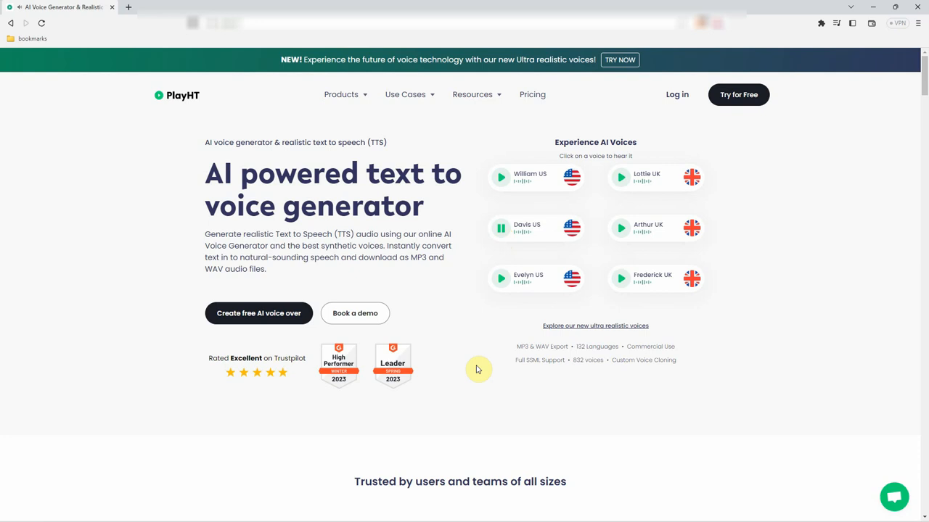
{"action": "mouse_move", "coordinate": [473, 391]}
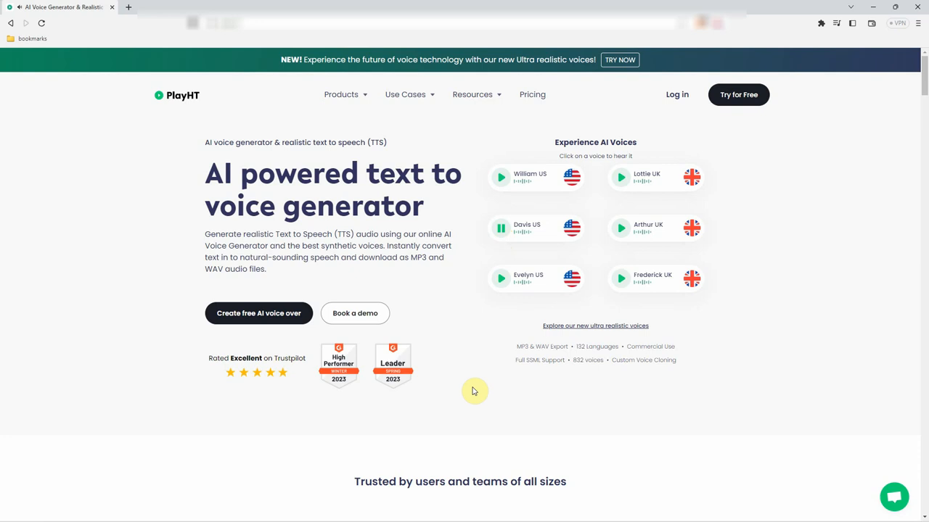
{"action": "left_click", "coordinate": [501, 279]}
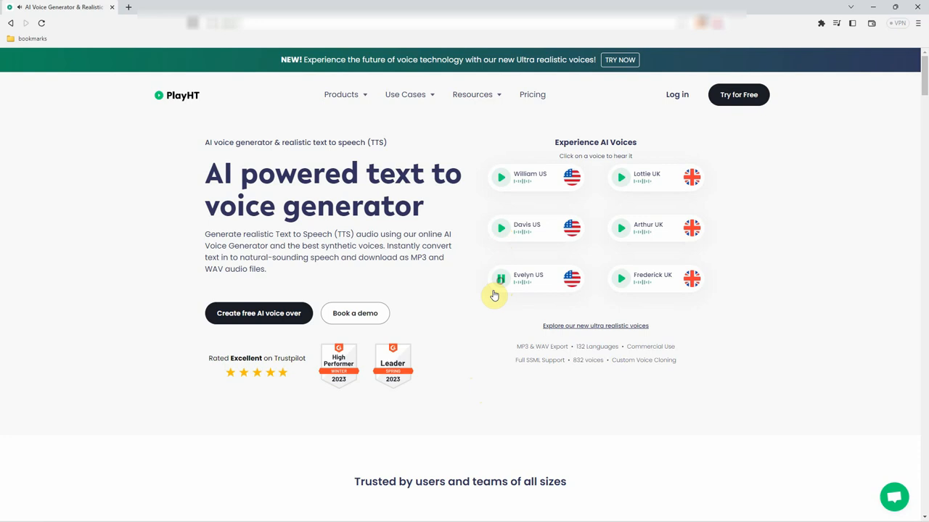
{"action": "left_click", "coordinate": [501, 278]}
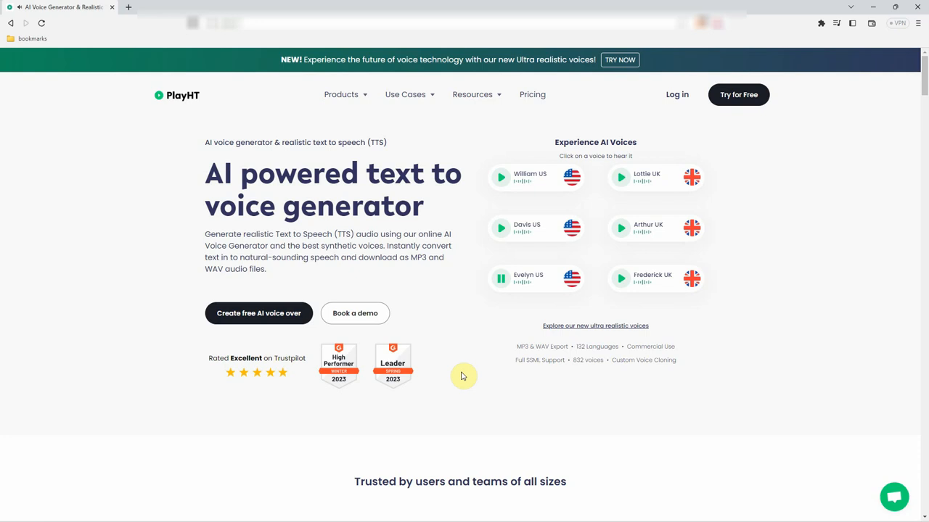
Play the Lottie and Frederick UK samples, then open the ultra realistic voices page
{"action": "left_click", "coordinate": [621, 177]}
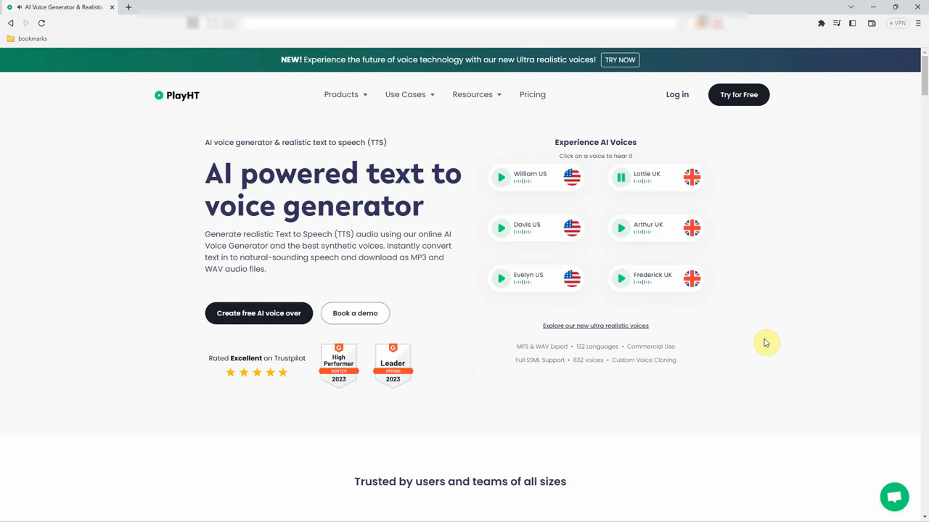
{"action": "left_click", "coordinate": [621, 228]}
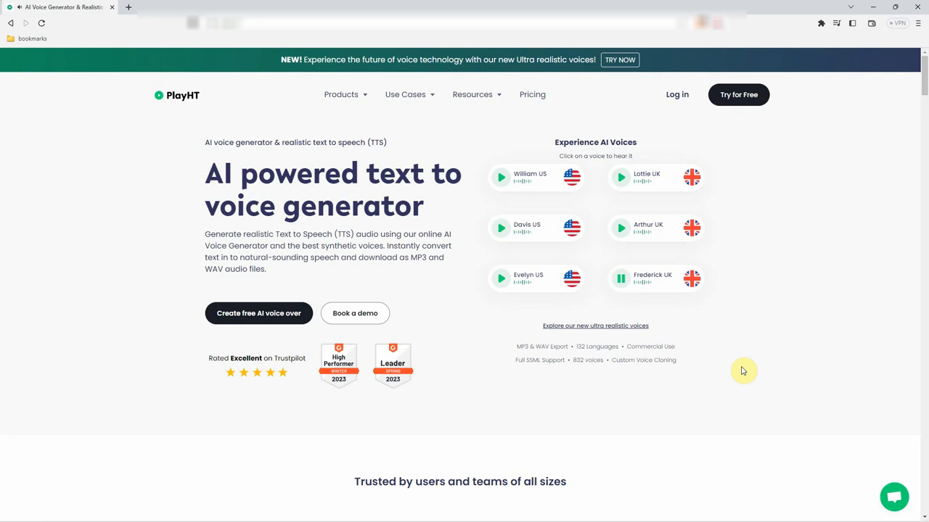
{"action": "left_click", "coordinate": [341, 94]}
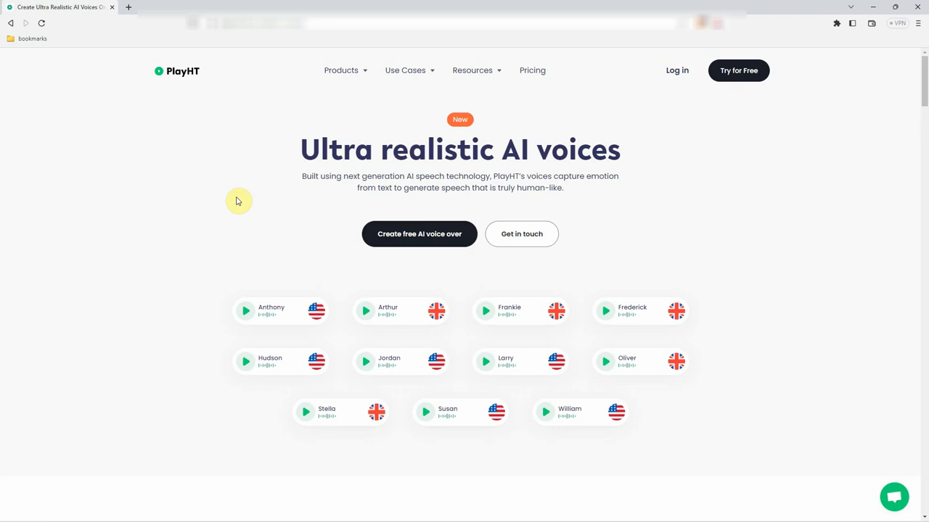
{"action": "left_click", "coordinate": [245, 310]}
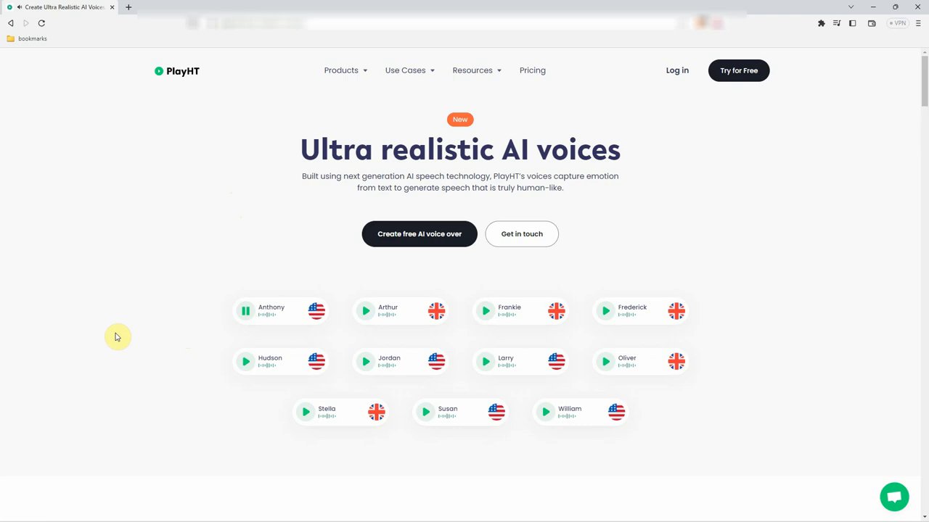
{"action": "mouse_move", "coordinate": [121, 297]}
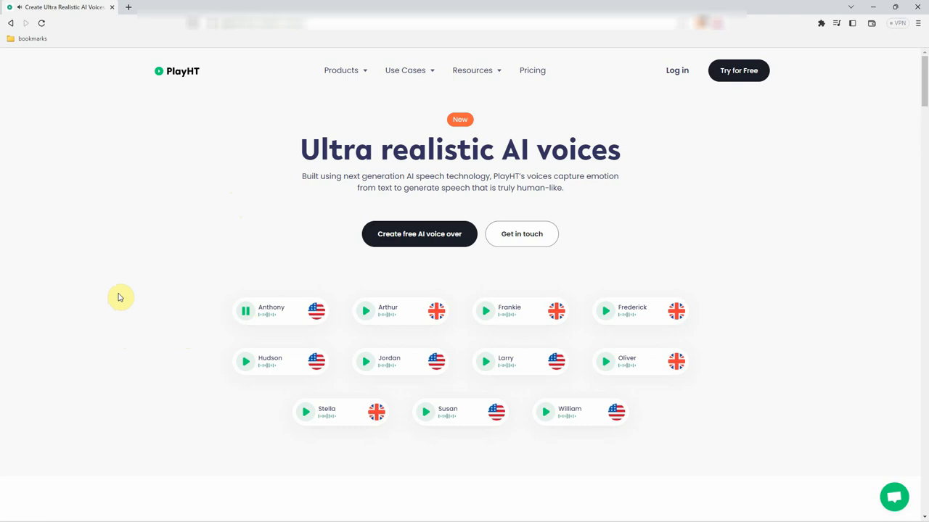
{"action": "left_click", "coordinate": [365, 311]}
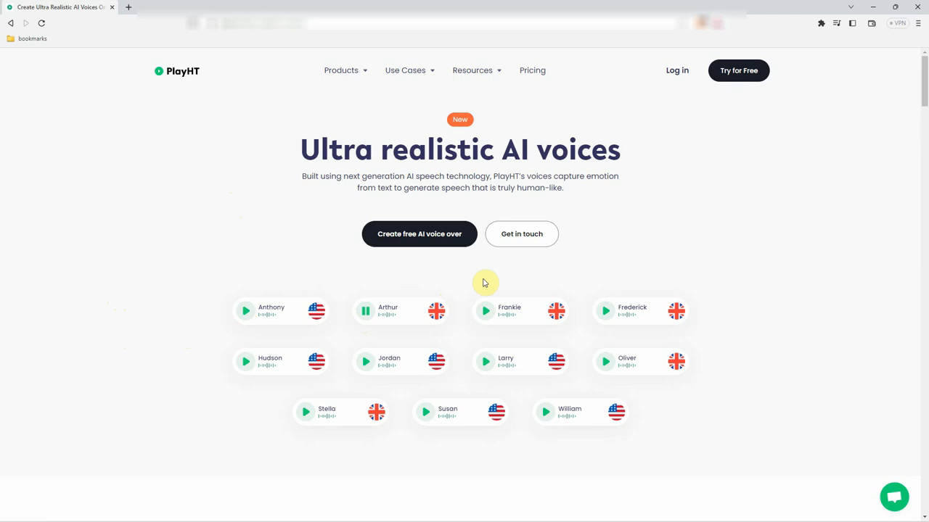
{"action": "mouse_move", "coordinate": [498, 272]}
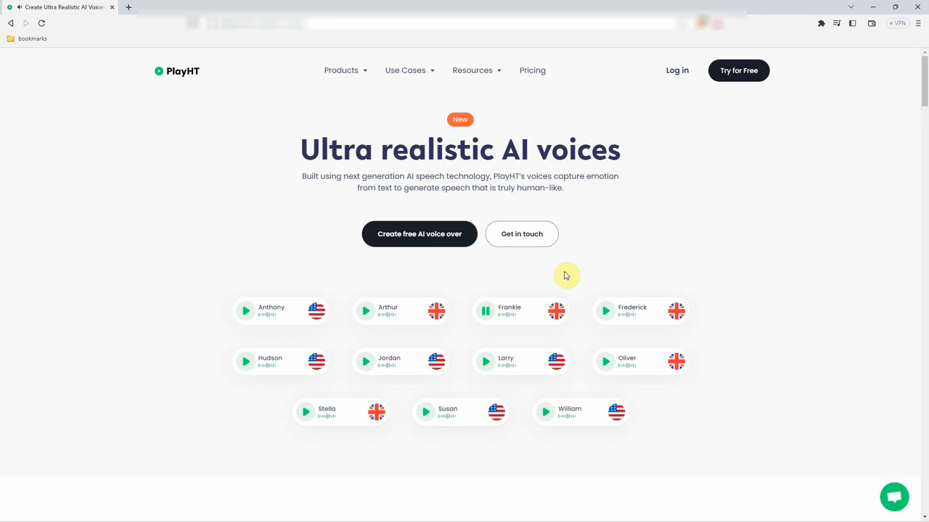
{"action": "mouse_move", "coordinate": [577, 278]}
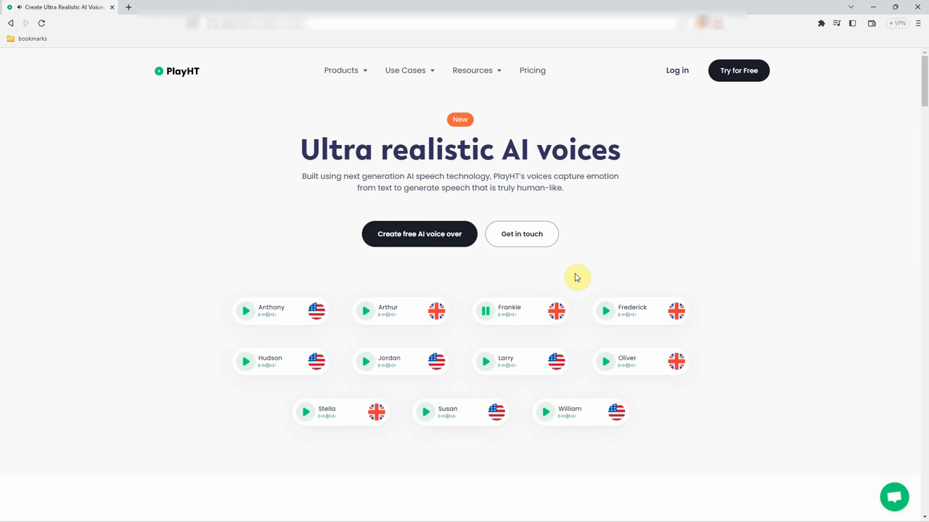
{"action": "left_click", "coordinate": [605, 310]}
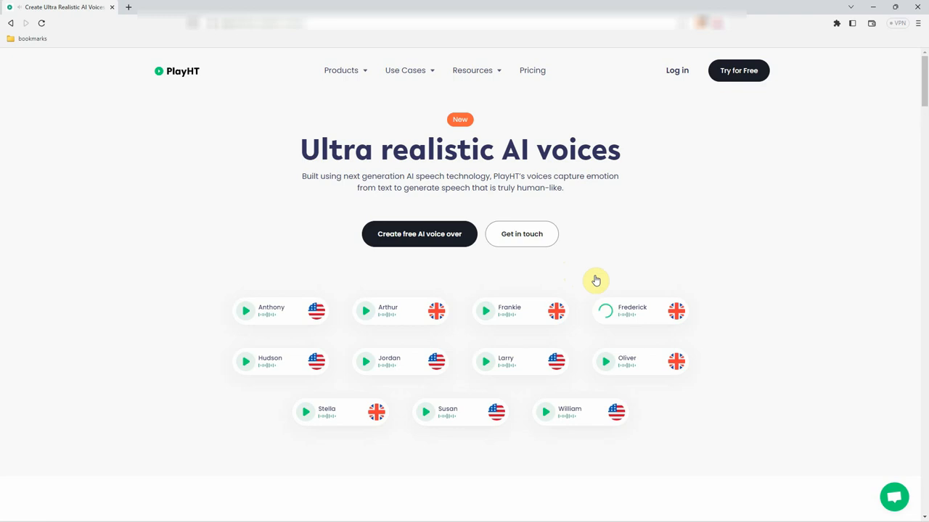
{"action": "left_click", "coordinate": [605, 311]}
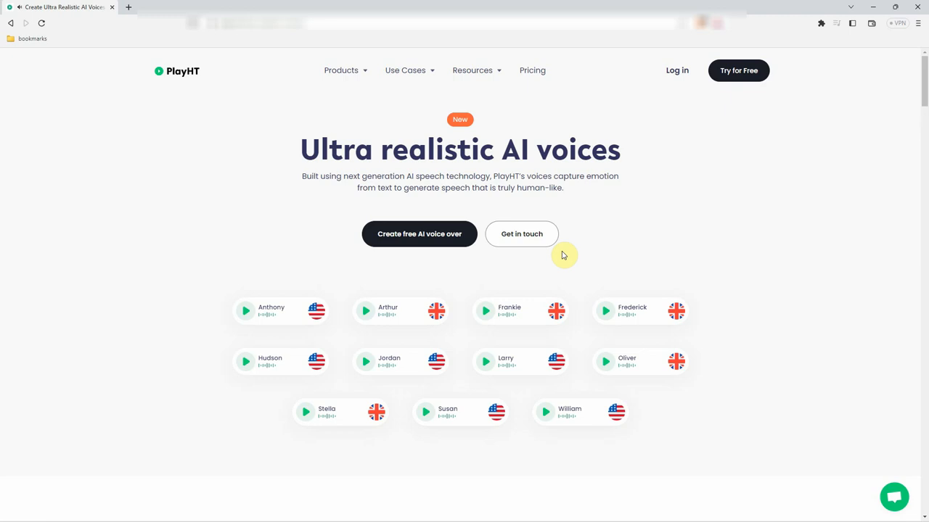
{"action": "left_click", "coordinate": [245, 362]}
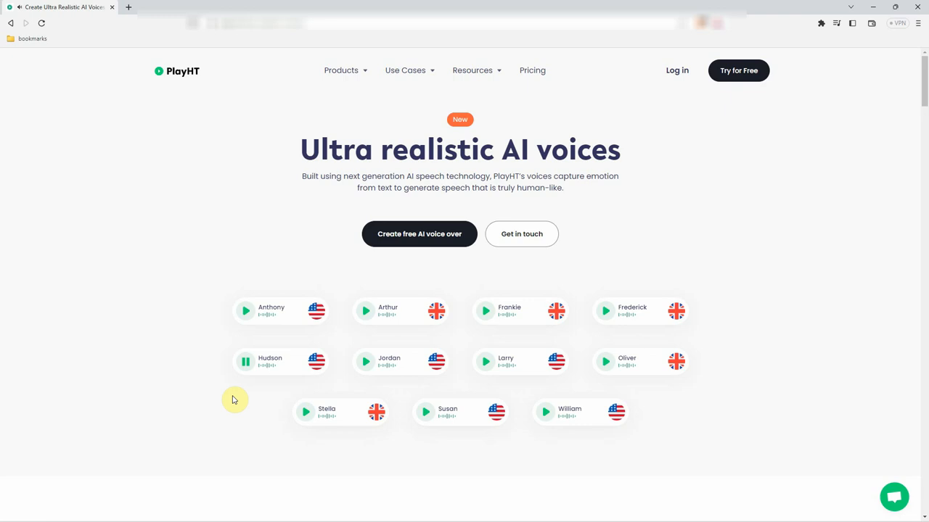
{"action": "left_click", "coordinate": [246, 362]}
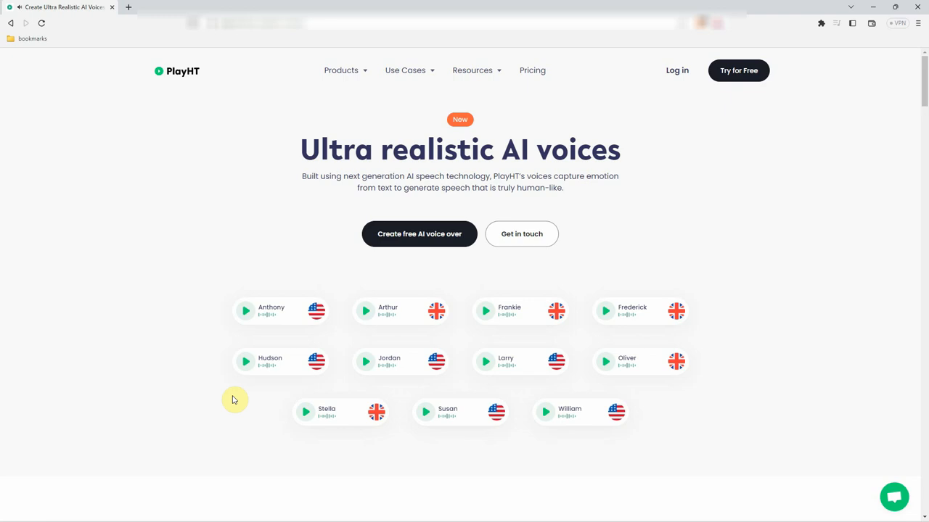
{"action": "left_click", "coordinate": [366, 361]}
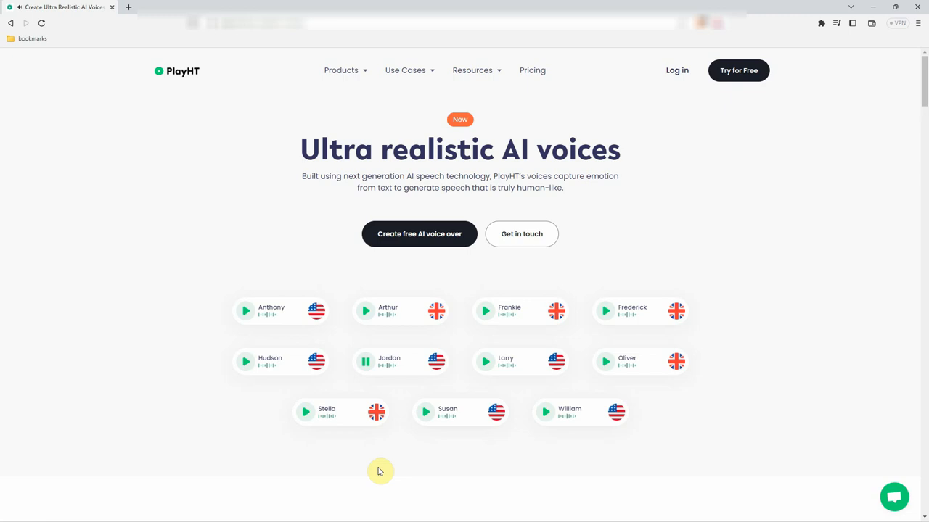
{"action": "mouse_move", "coordinate": [462, 468]}
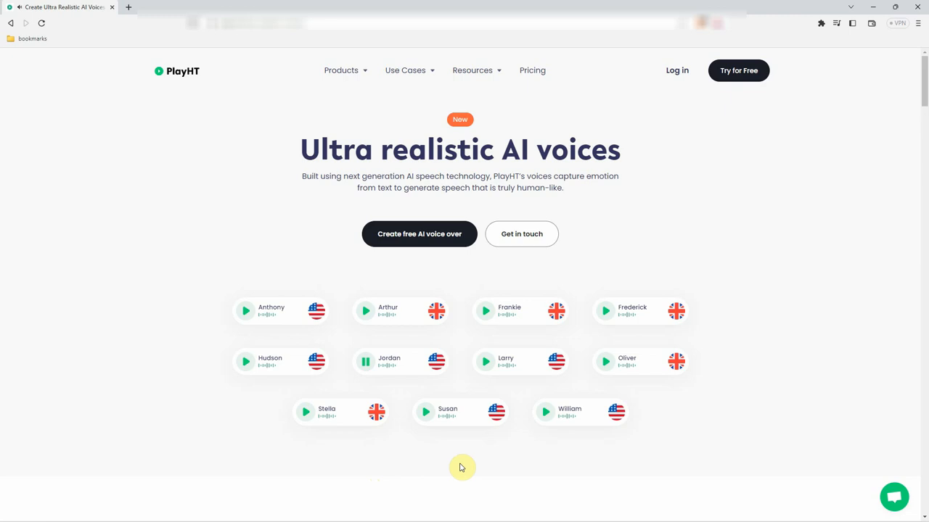
{"action": "left_click", "coordinate": [366, 362]}
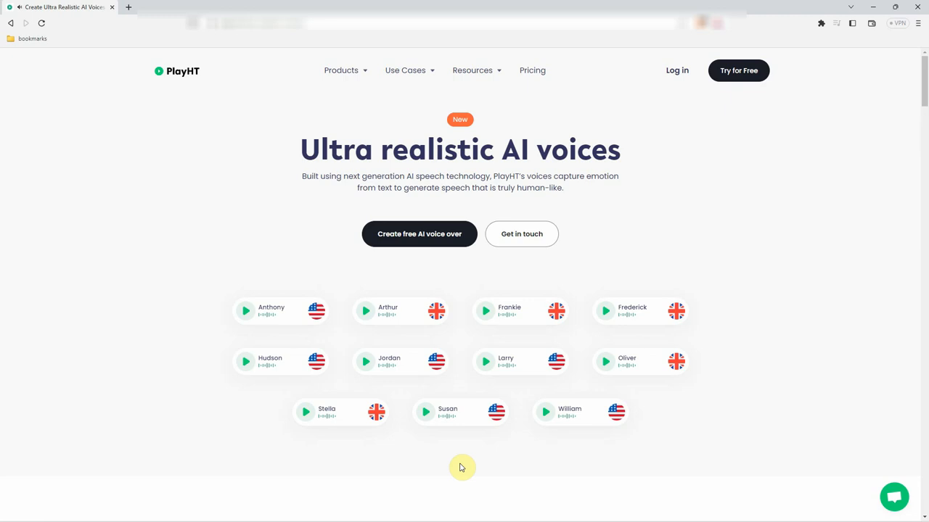
{"action": "left_click", "coordinate": [485, 361]}
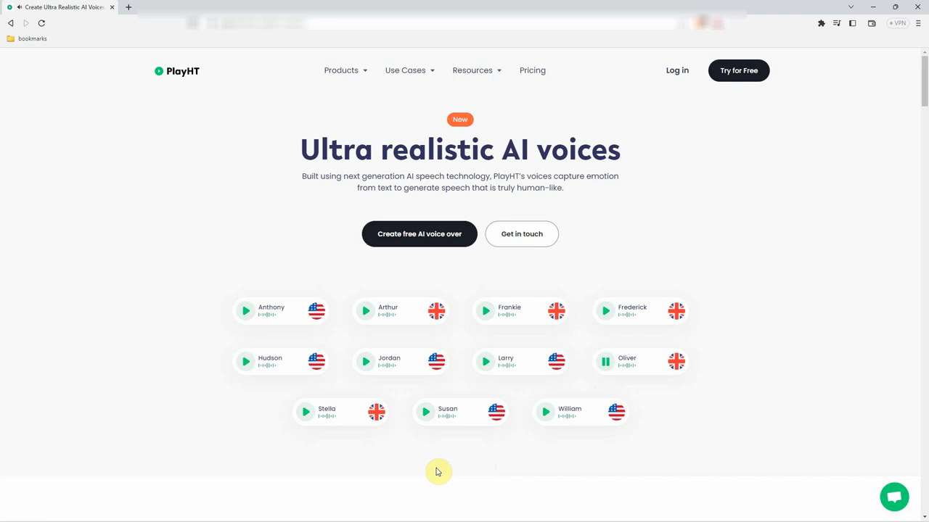
{"action": "left_click", "coordinate": [305, 412]}
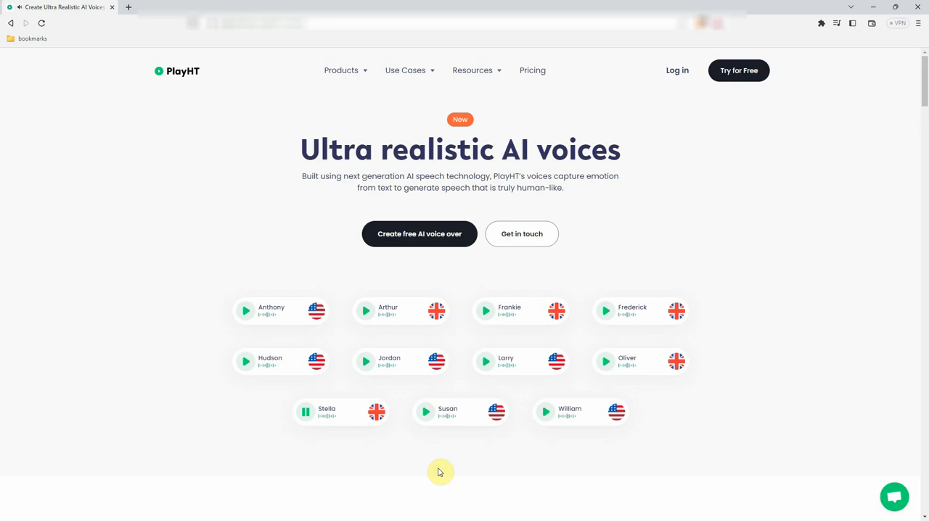
{"action": "left_click", "coordinate": [425, 412]}
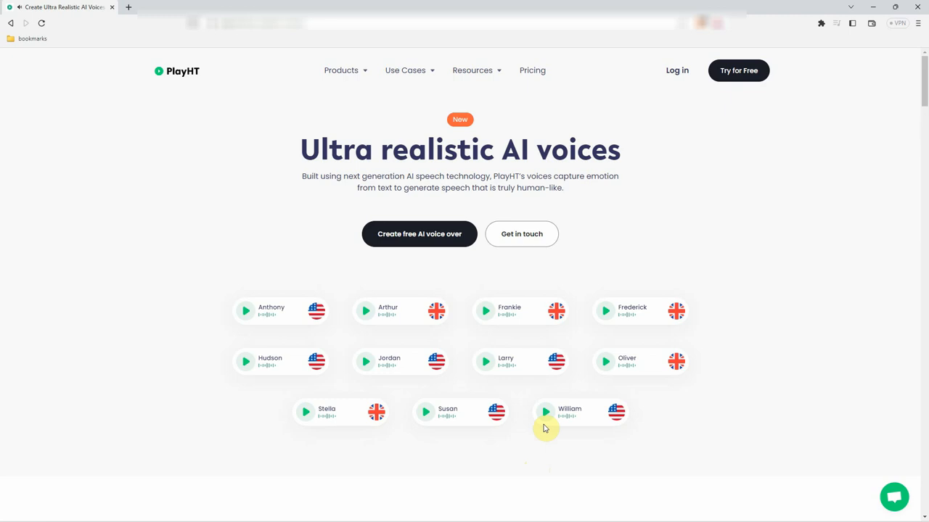
{"action": "left_click", "coordinate": [546, 412]}
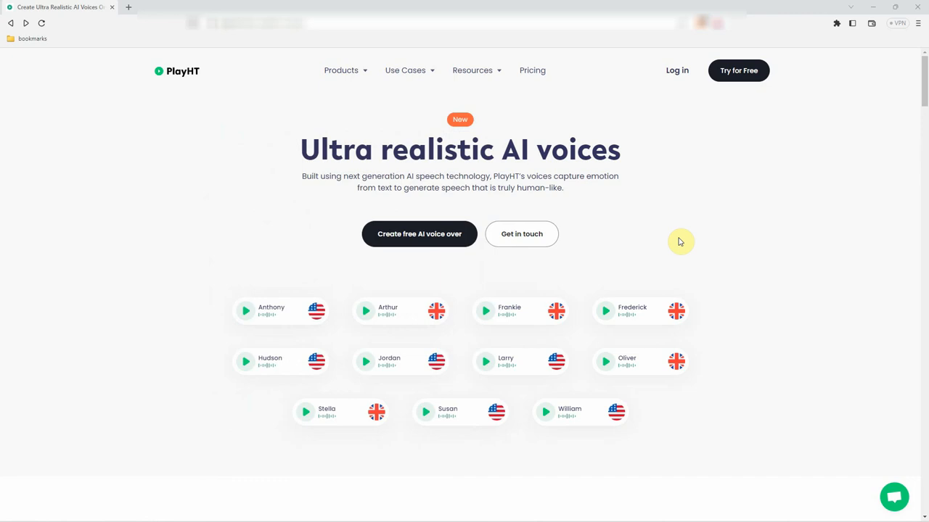
{"action": "mouse_move", "coordinate": [532, 70]}
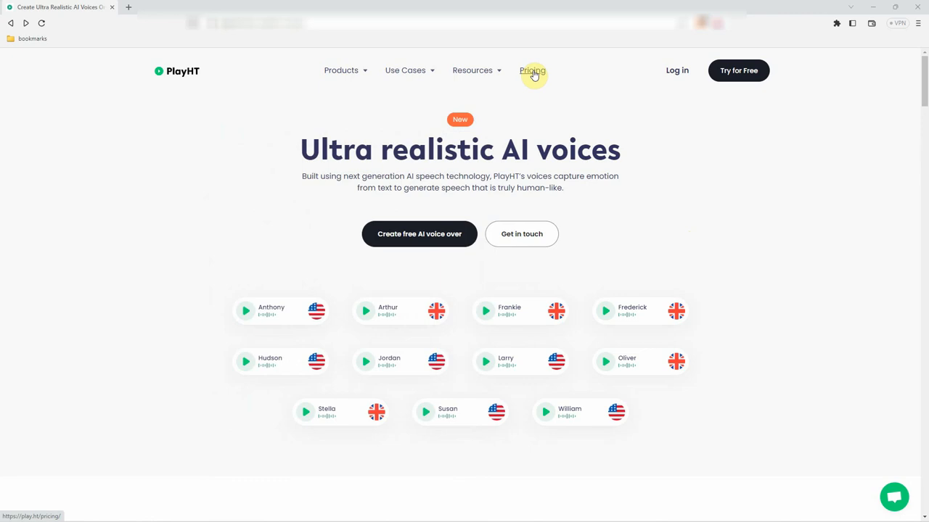
Compare plan prices under monthly and yearly billing, then get started on the Free plan
{"action": "left_click", "coordinate": [532, 70]}
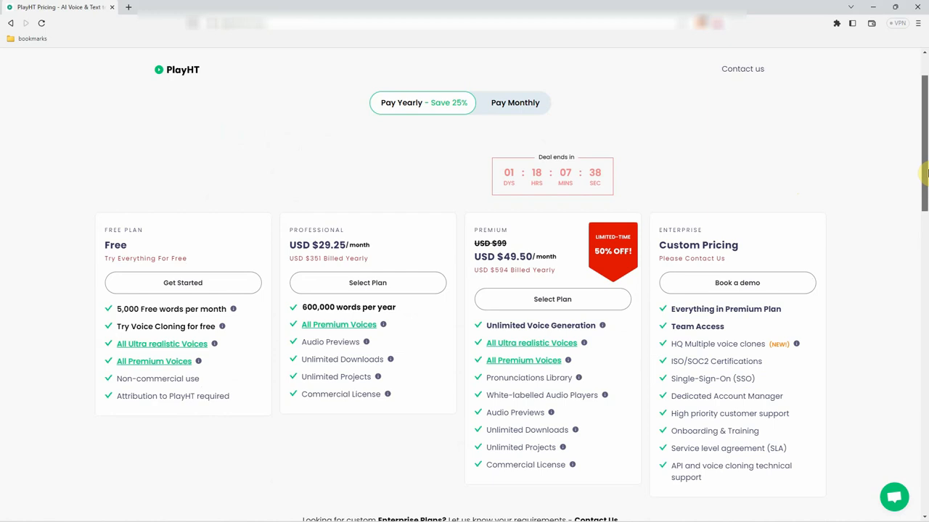
{"action": "left_click", "coordinate": [515, 102]}
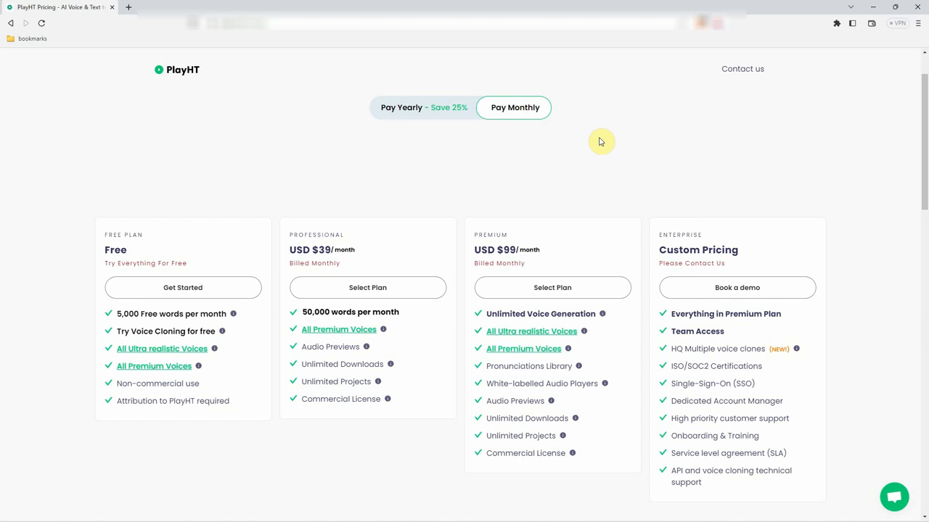
{"action": "left_click", "coordinate": [401, 107]}
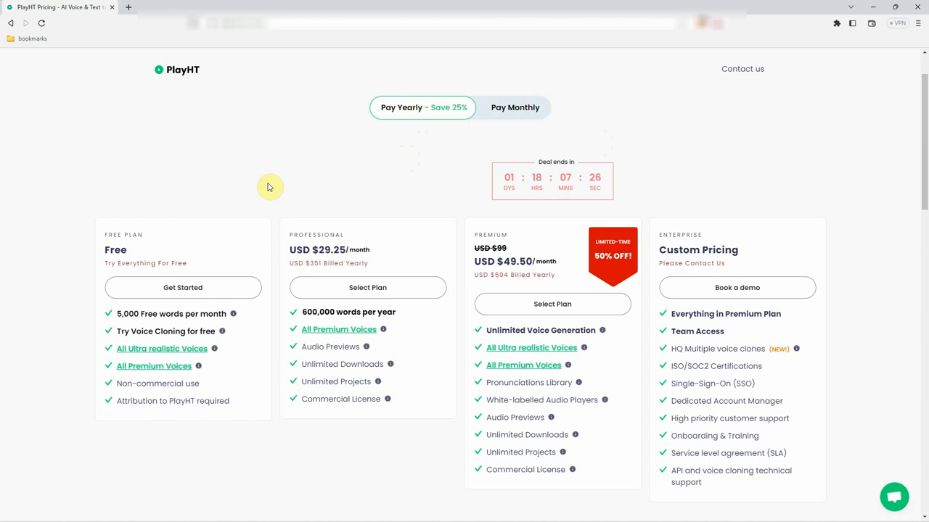
{"action": "left_click", "coordinate": [182, 287]}
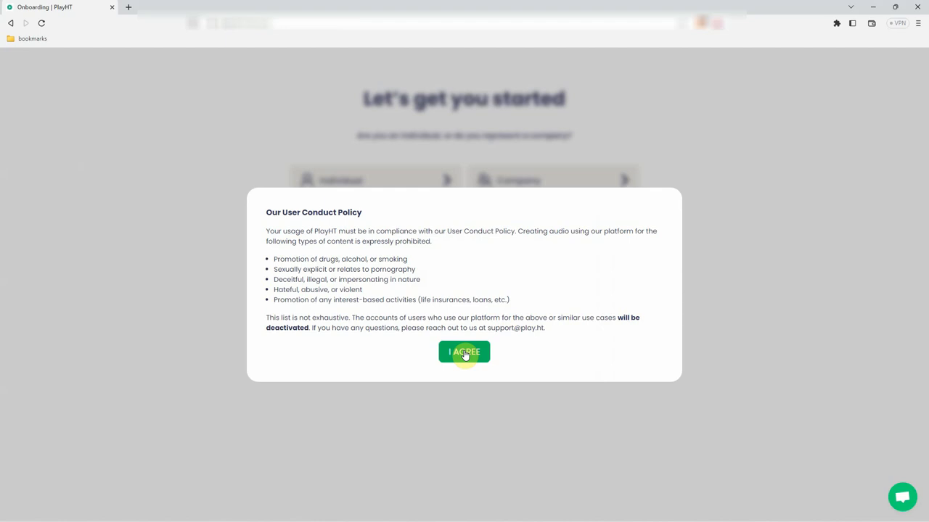
Accept the User Conduct Policy and submit onboarding answers saying the audio is for videos
{"action": "left_click", "coordinate": [463, 352]}
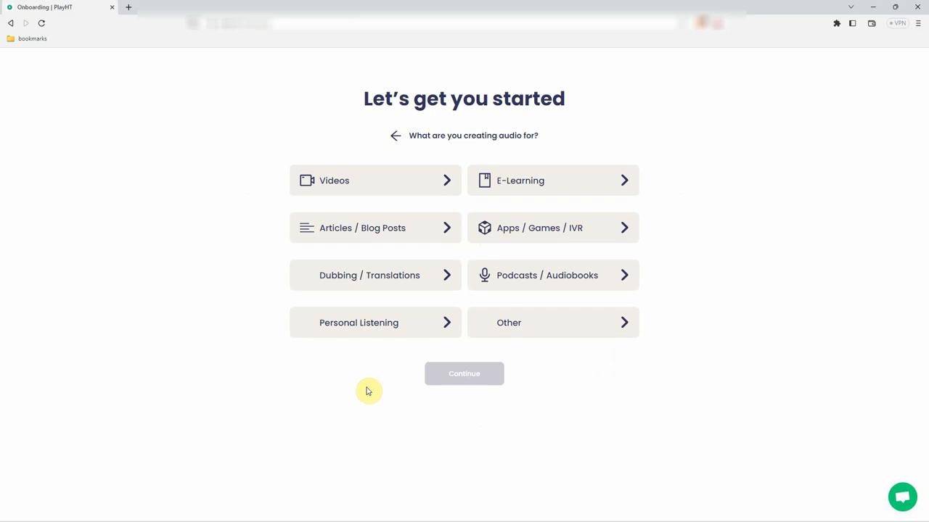
{"action": "left_click", "coordinate": [375, 180]}
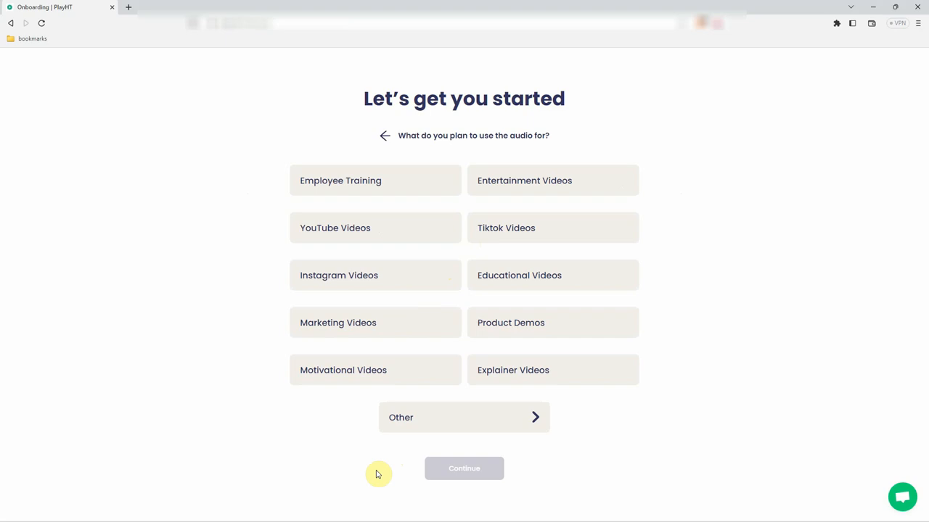
{"action": "mouse_move", "coordinate": [472, 470]}
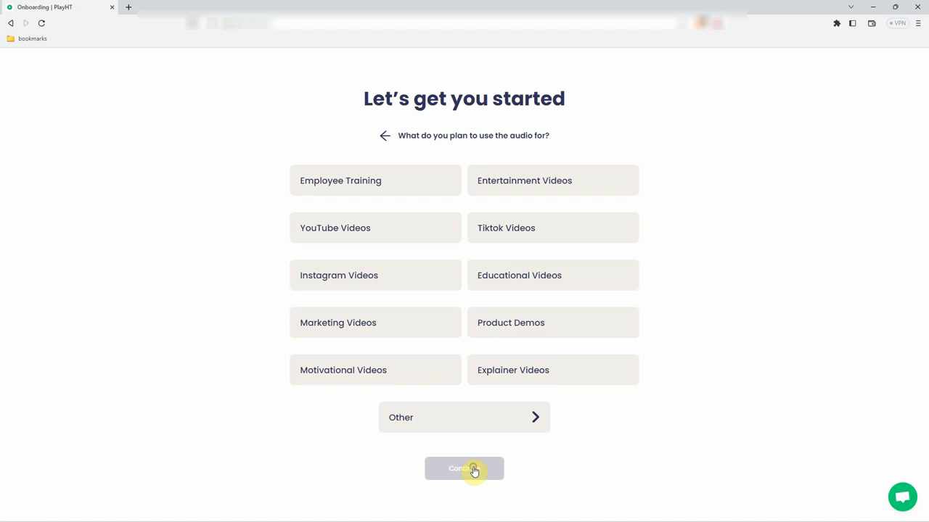
{"action": "left_click", "coordinate": [464, 469]}
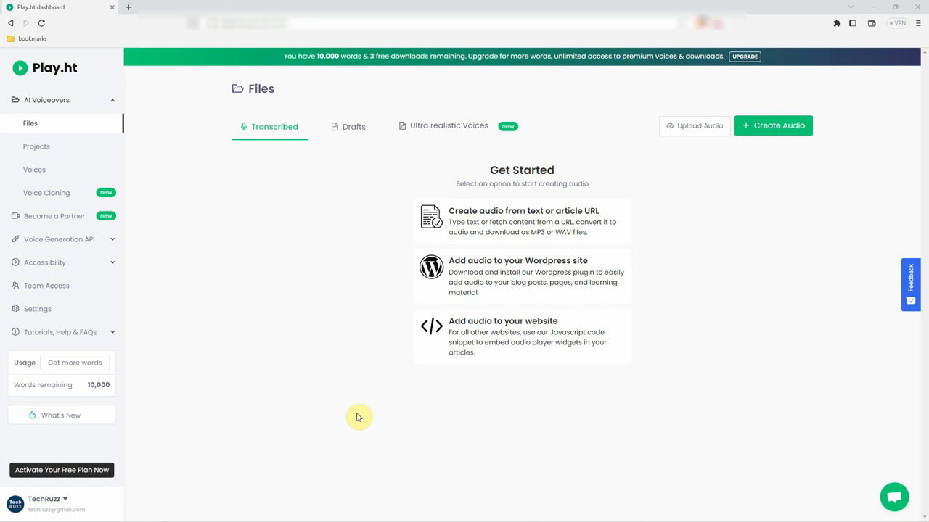
{"action": "mouse_move", "coordinate": [190, 257]}
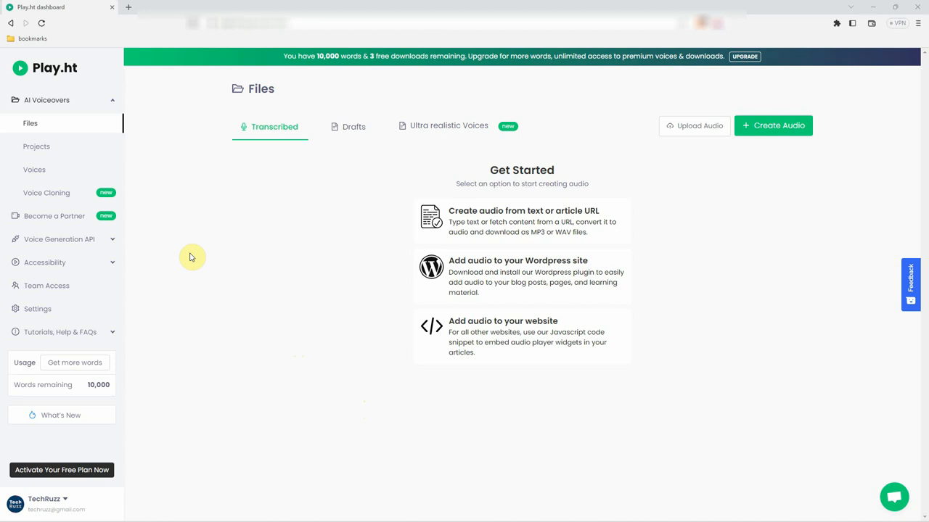
{"action": "mouse_move", "coordinate": [773, 131]}
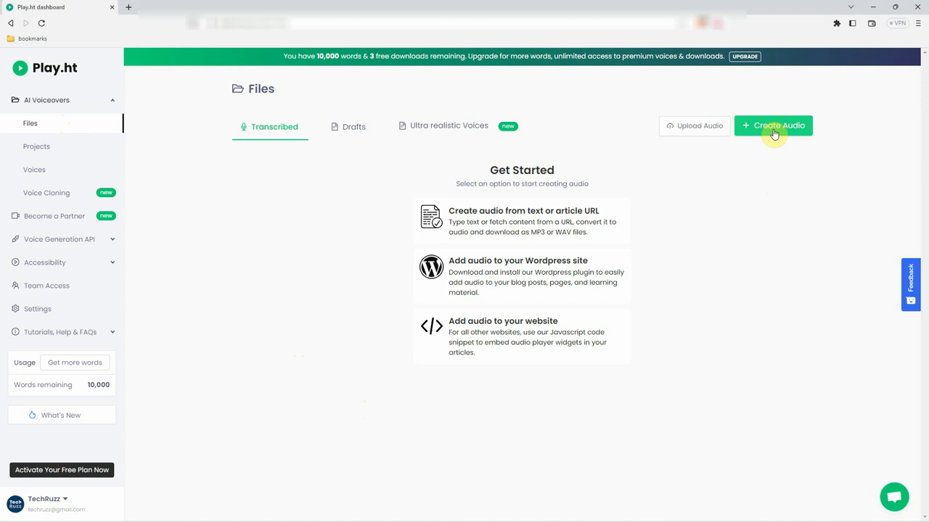
Create a new audio Studio project from the Files page
{"action": "left_click", "coordinate": [773, 125]}
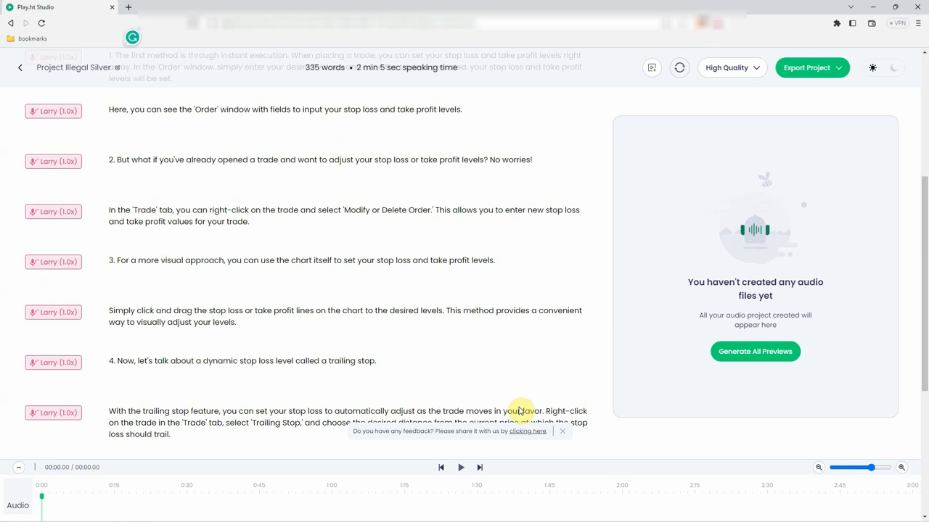
Open and dismiss a paragraph's voice list without changing it, then scroll down the script
{"action": "left_click", "coordinate": [53, 111]}
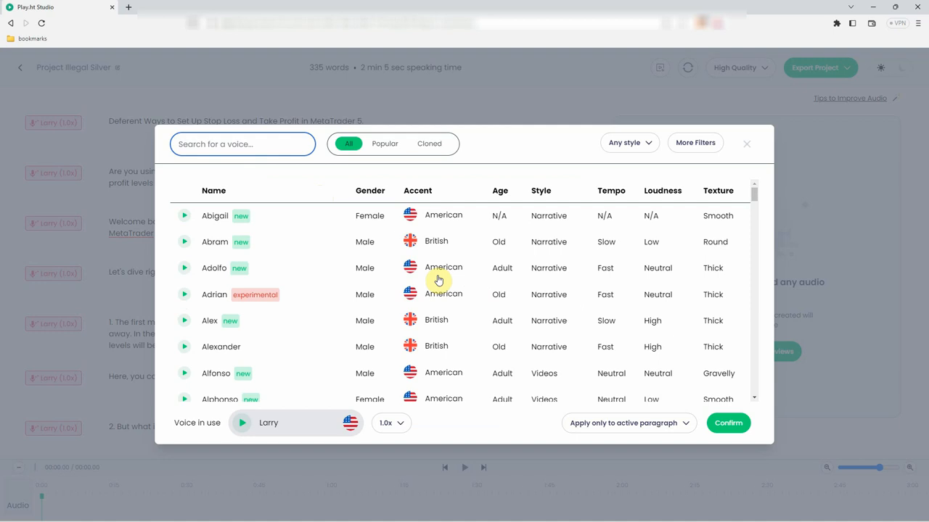
{"action": "left_click", "coordinate": [747, 143]}
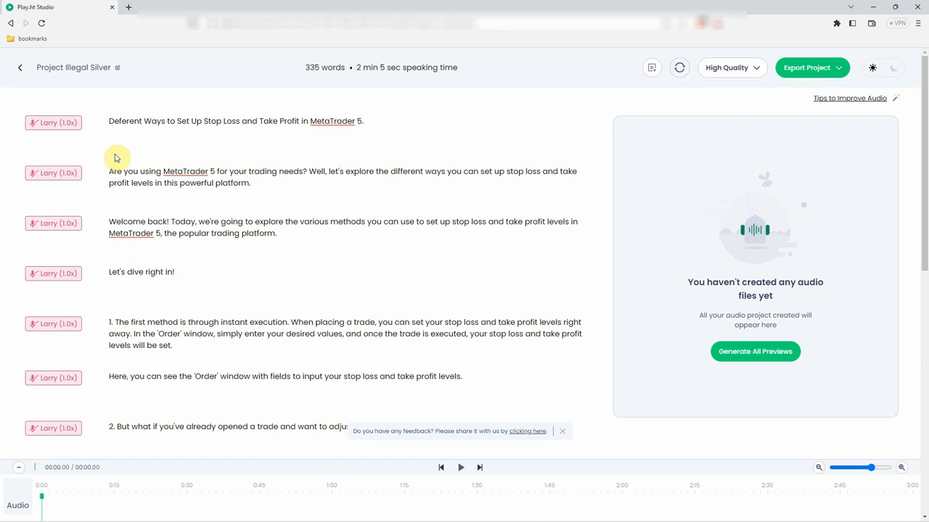
{"action": "scroll", "scroll_direction": "down", "scroll_amount": 3}
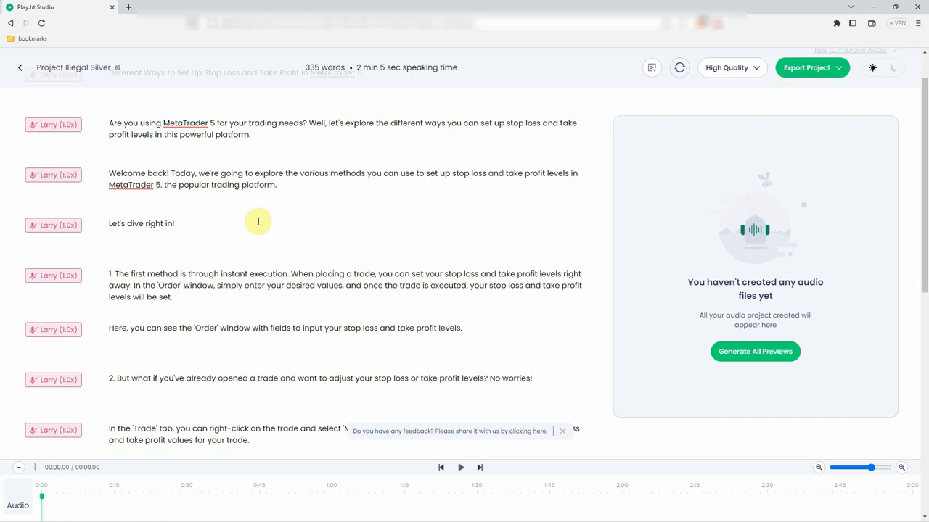
{"action": "scroll", "scroll_direction": "down", "scroll_amount": 3}
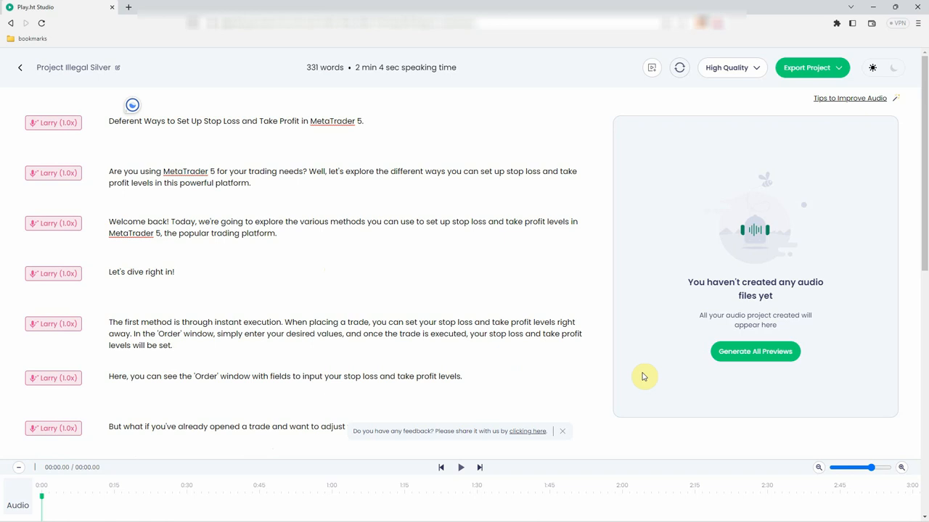
Generate all paragraph previews with the Jordan voice and export as a single audio file
{"action": "left_click", "coordinate": [754, 351]}
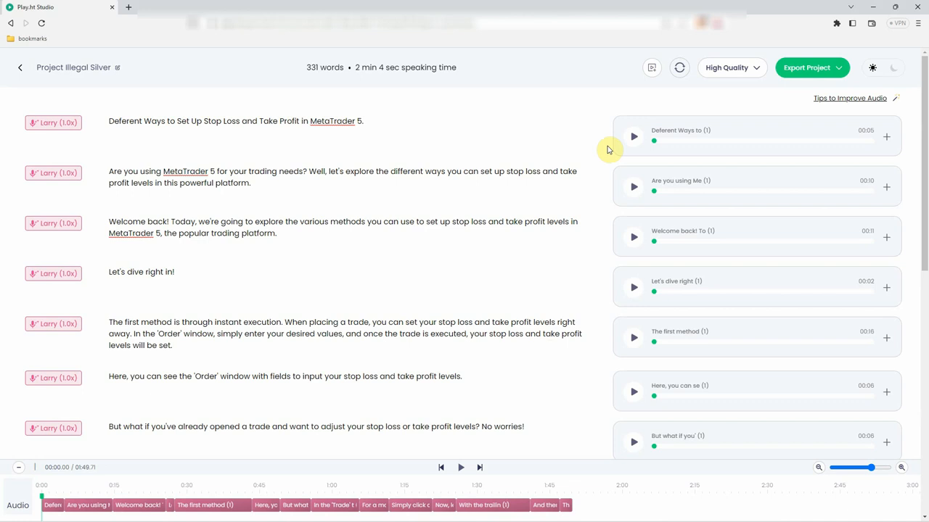
{"action": "left_click", "coordinate": [632, 136]}
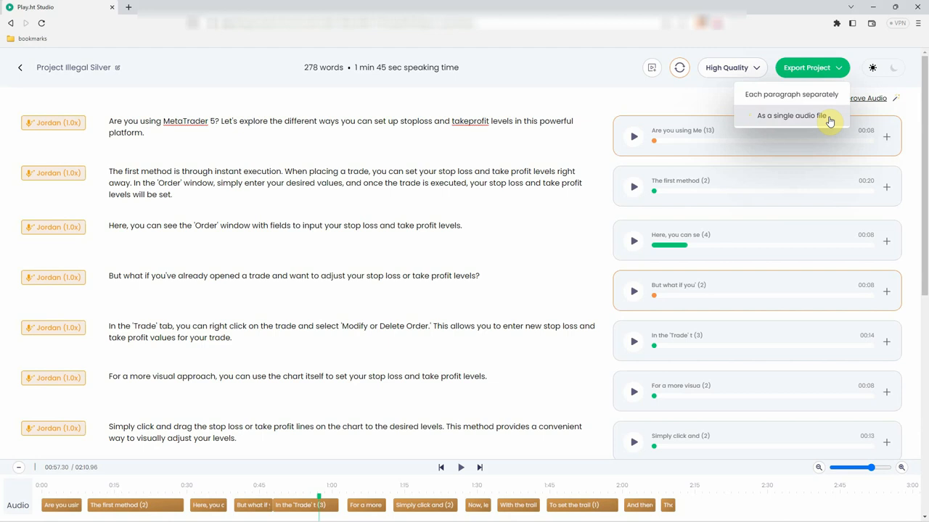
{"action": "left_click", "coordinate": [790, 115]}
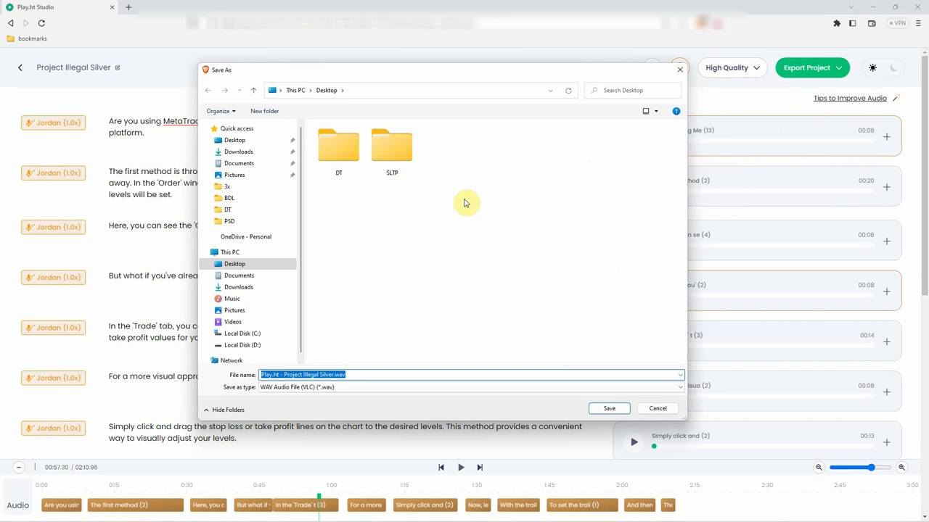